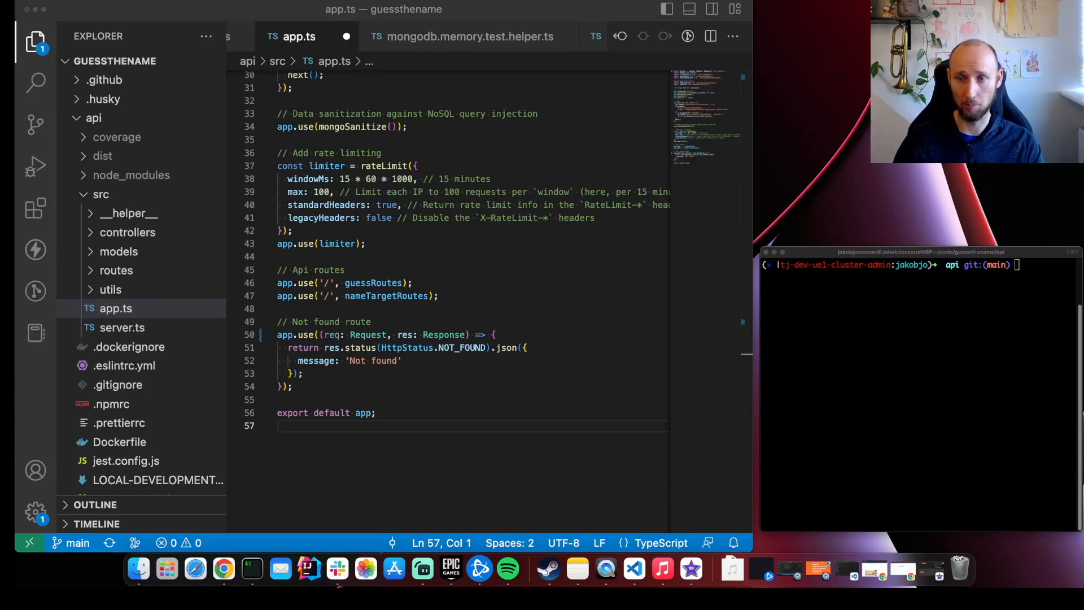
Step: Run npm run test:watch for the API in the iTerm2 terminal
left_click(921, 384)
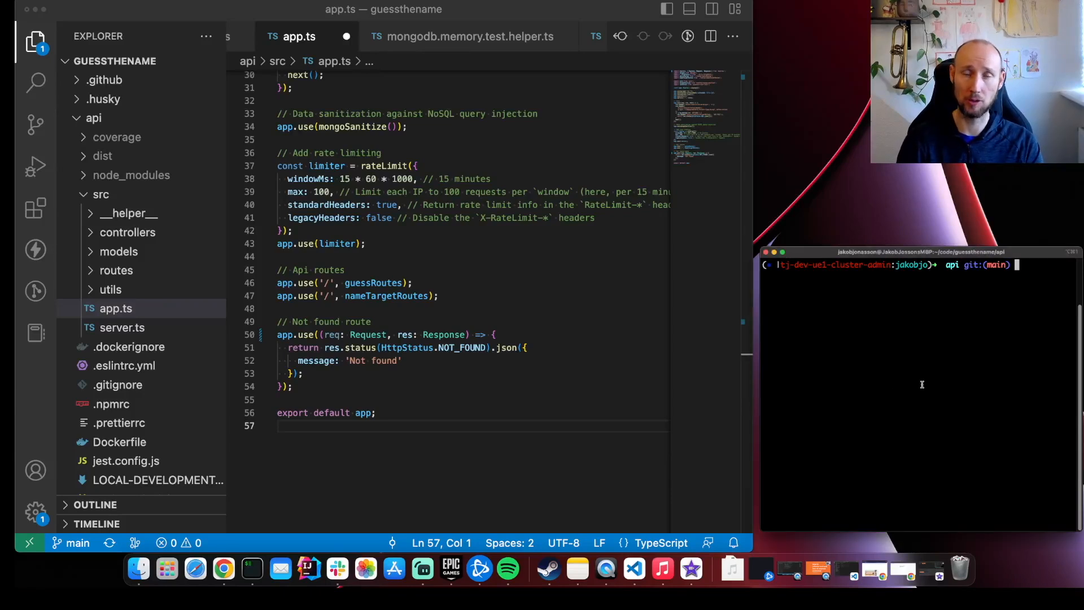
type("npm run tet:")
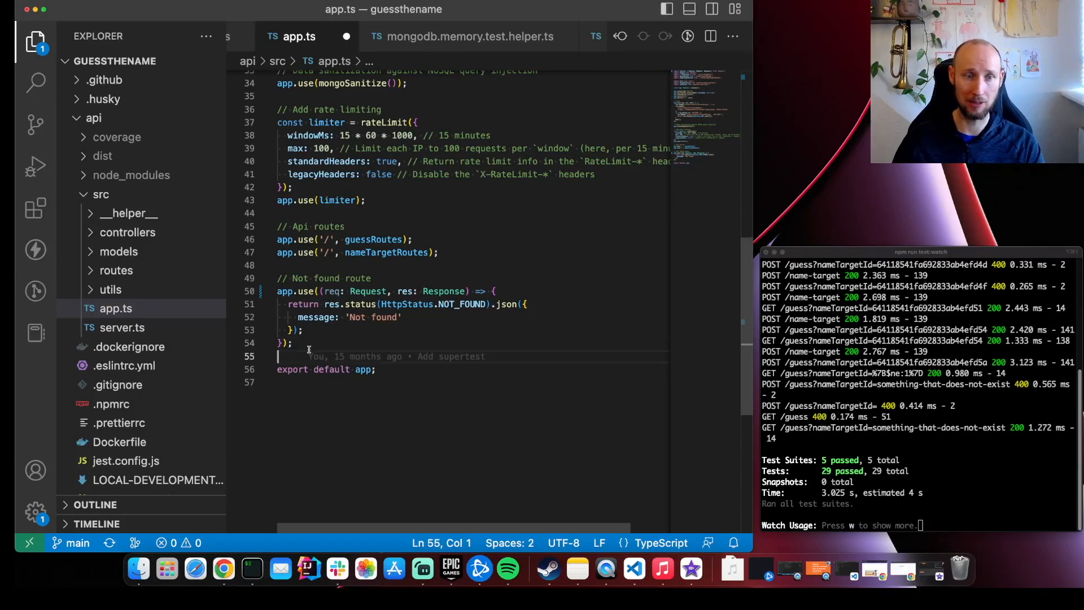
Step: Write app.use((err: Error, req: Request, res: Response, next: NextFunction)) below the not-found route
type("app.use(")
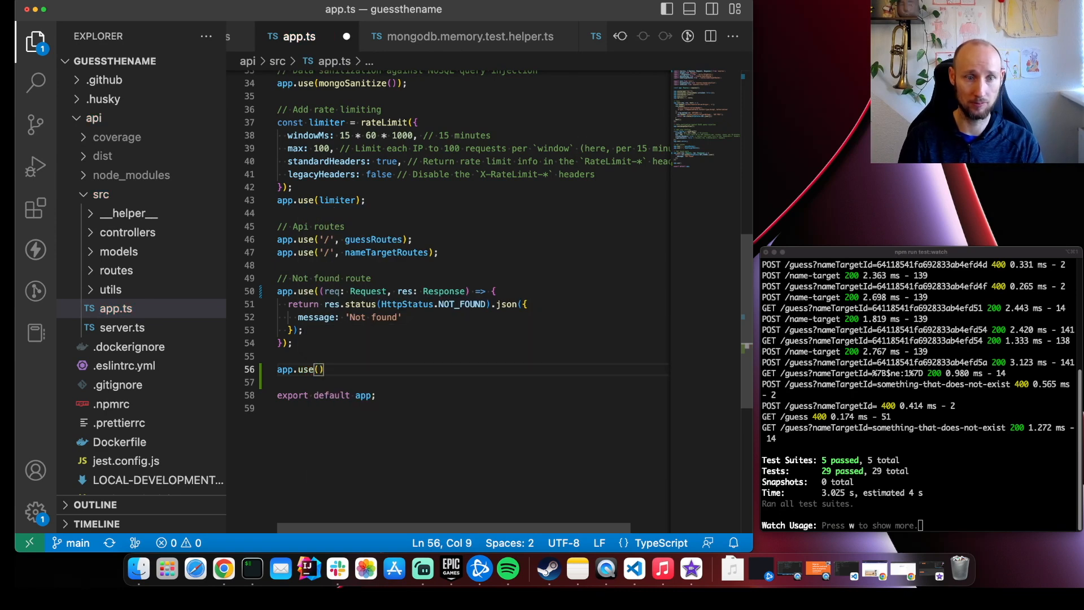
type("err: Error, req")
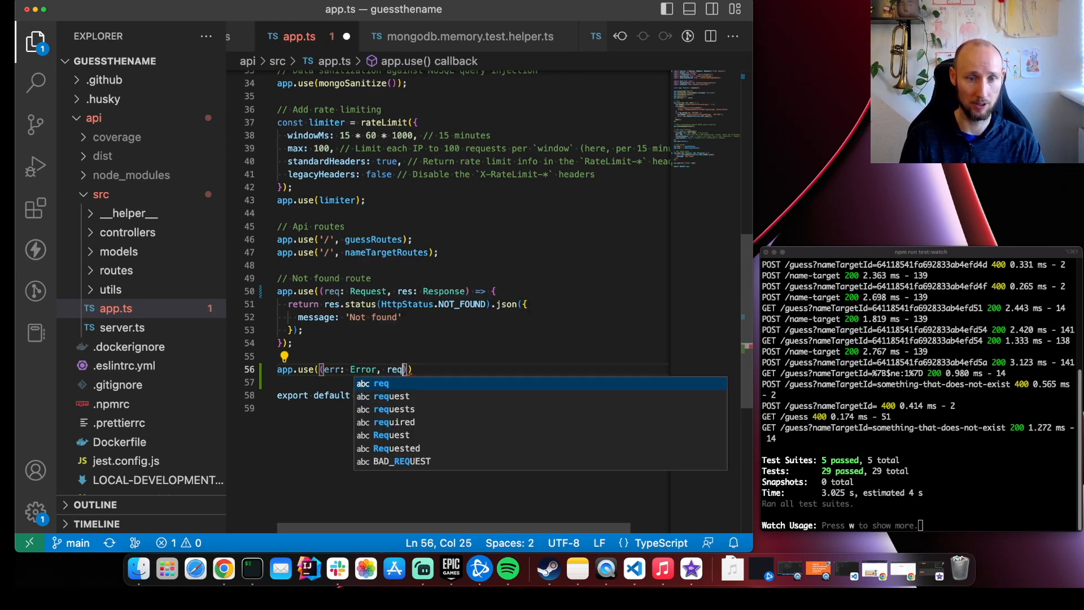
type(": Request, res: r")
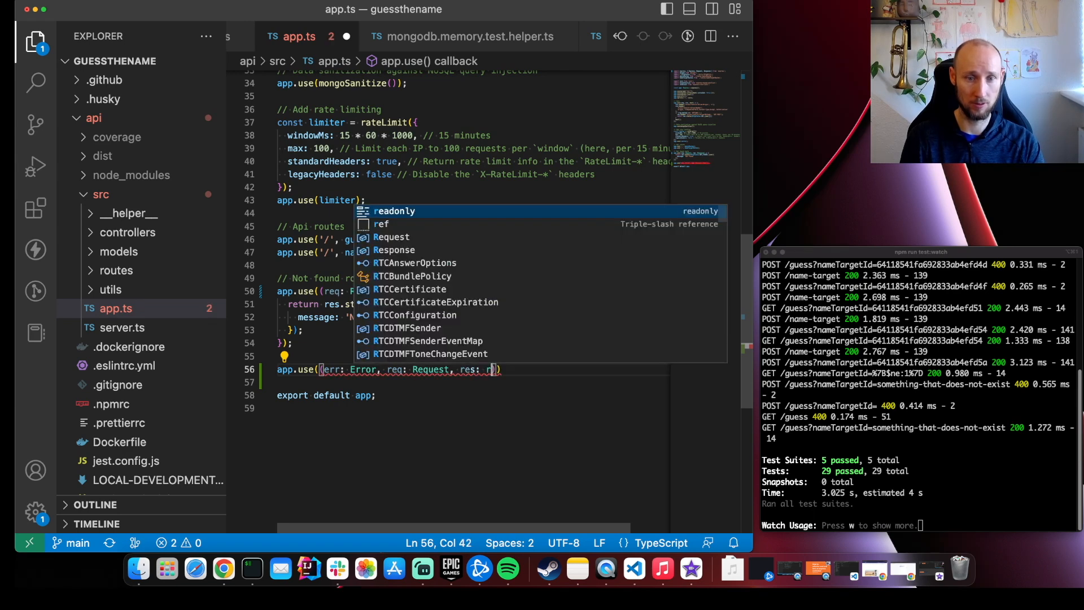
type("Response,")
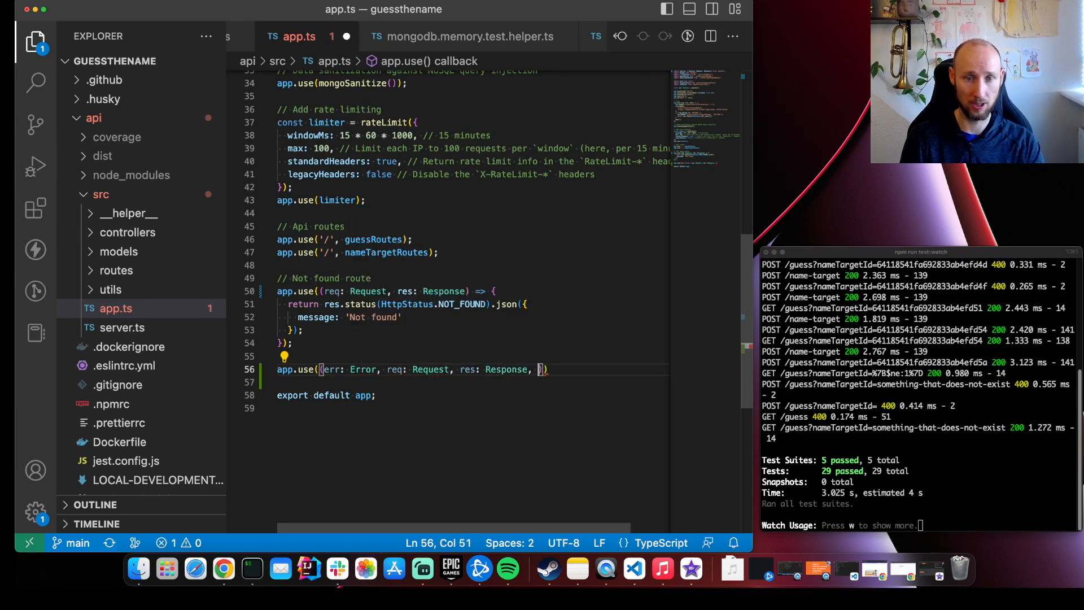
type("next:")
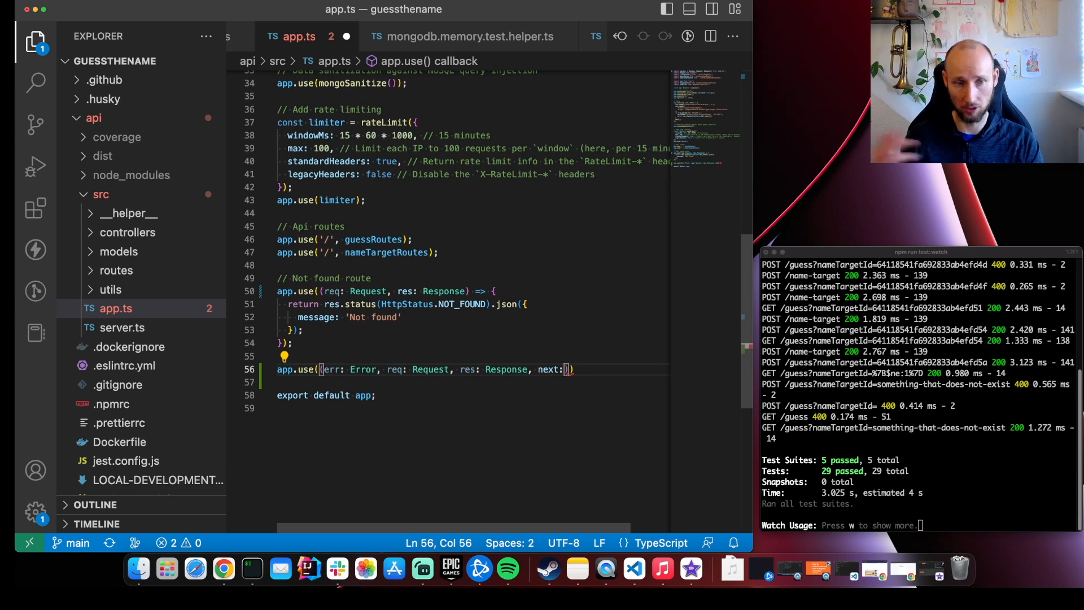
type("N")
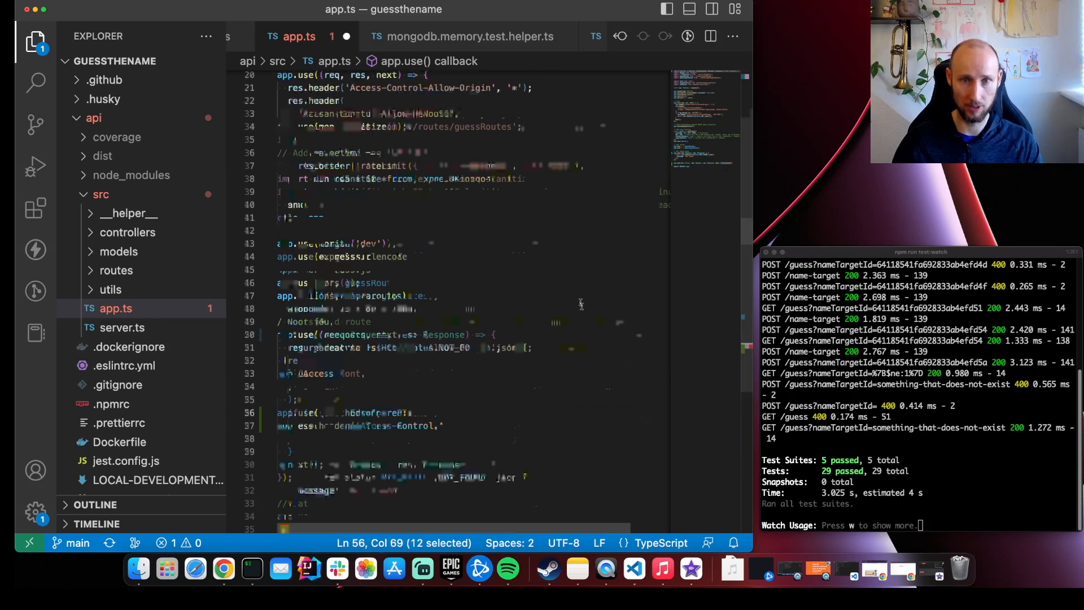
scroll("down", 3)
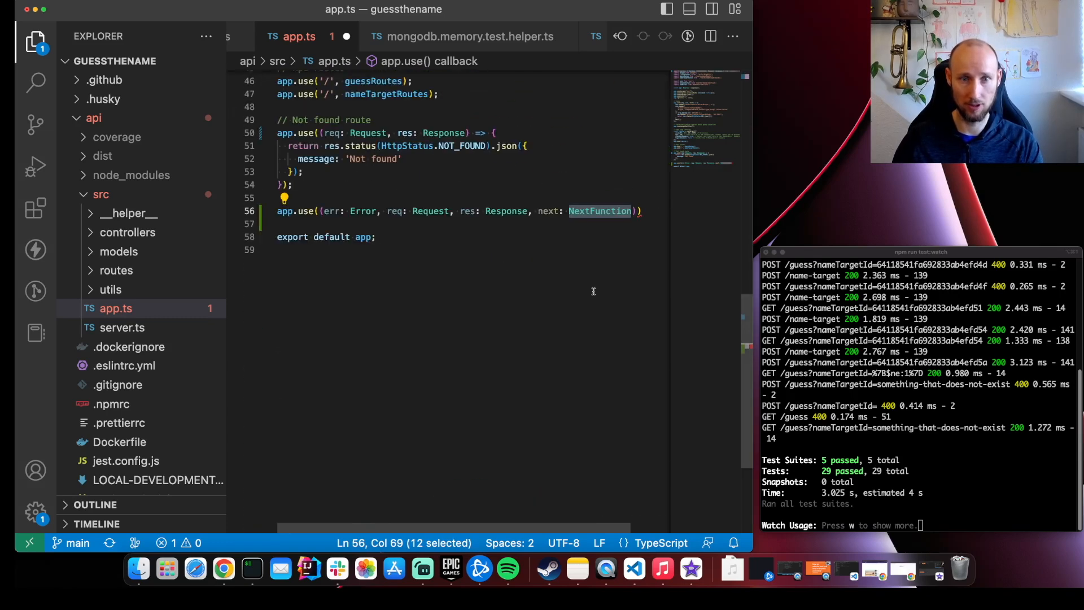
Step: Fill the middleware body: if err, return res.status(400).send(); else next()
type("if(err) {")
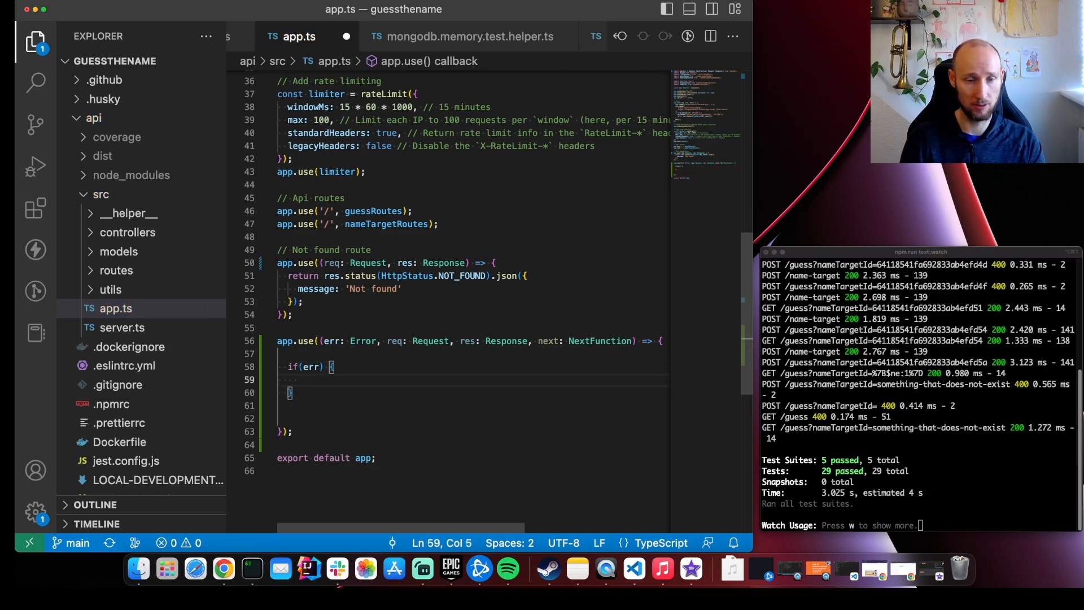
type("return res.status(")
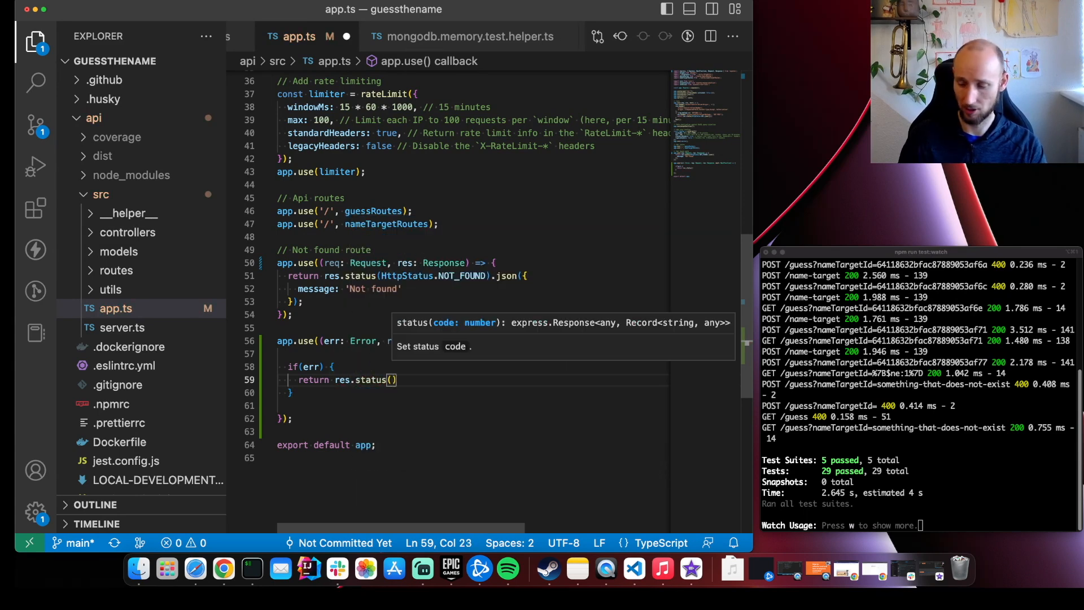
type("400).send();")
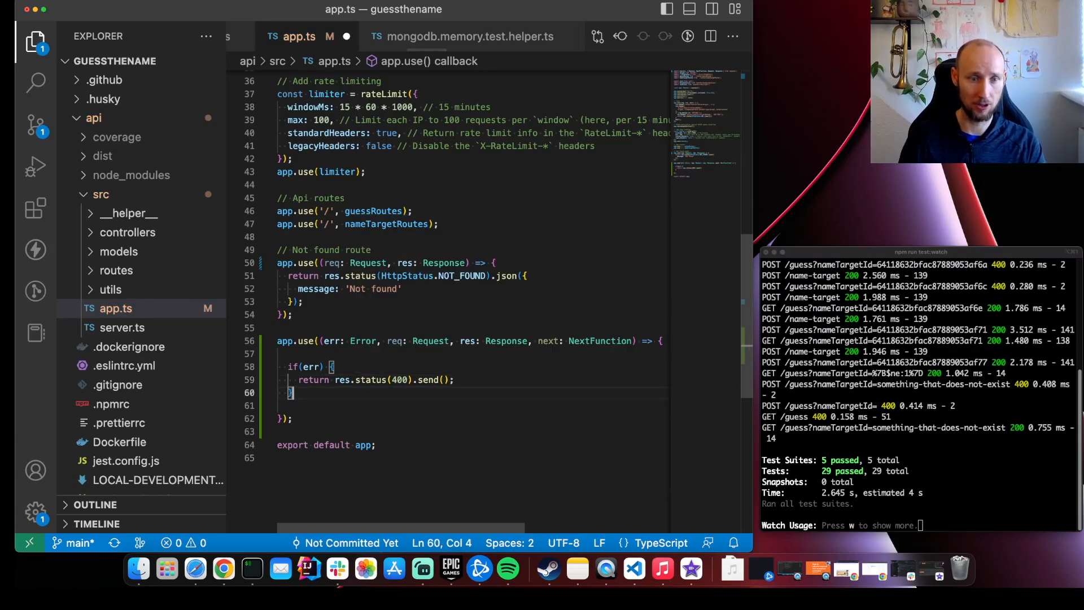
type("nest")
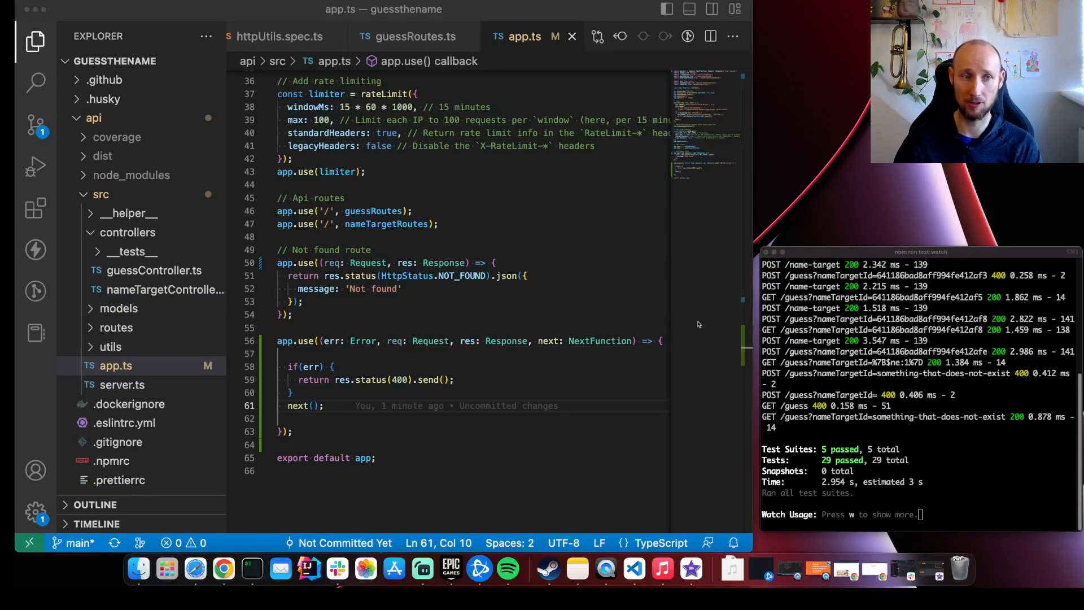
Step: Look over addGuess's try/catch bad-request response in guessController.ts
left_click_drag(289, 366, 324, 406)
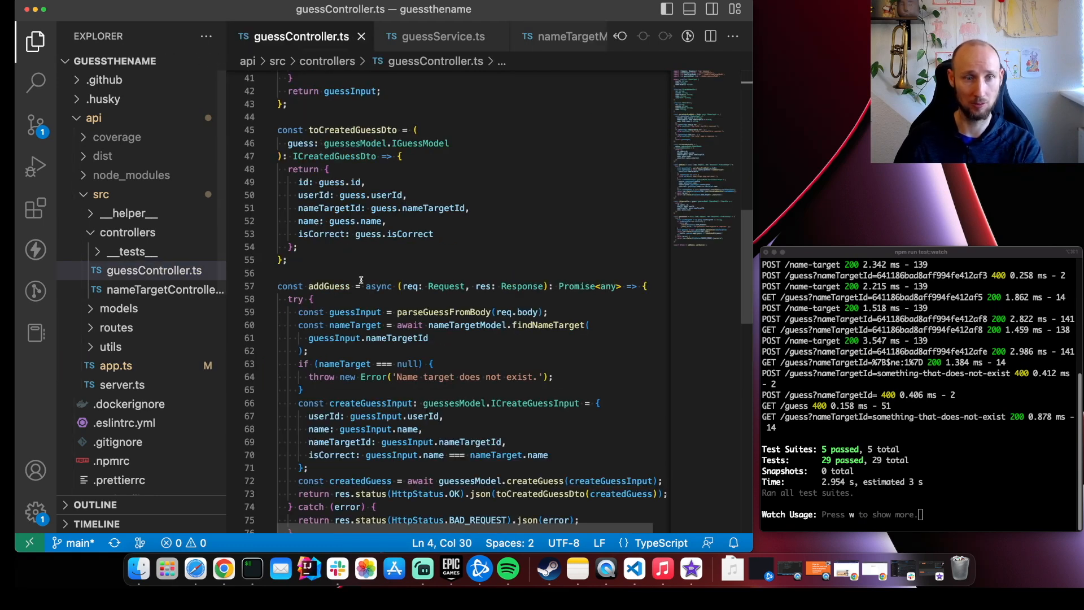
scroll("down", 3)
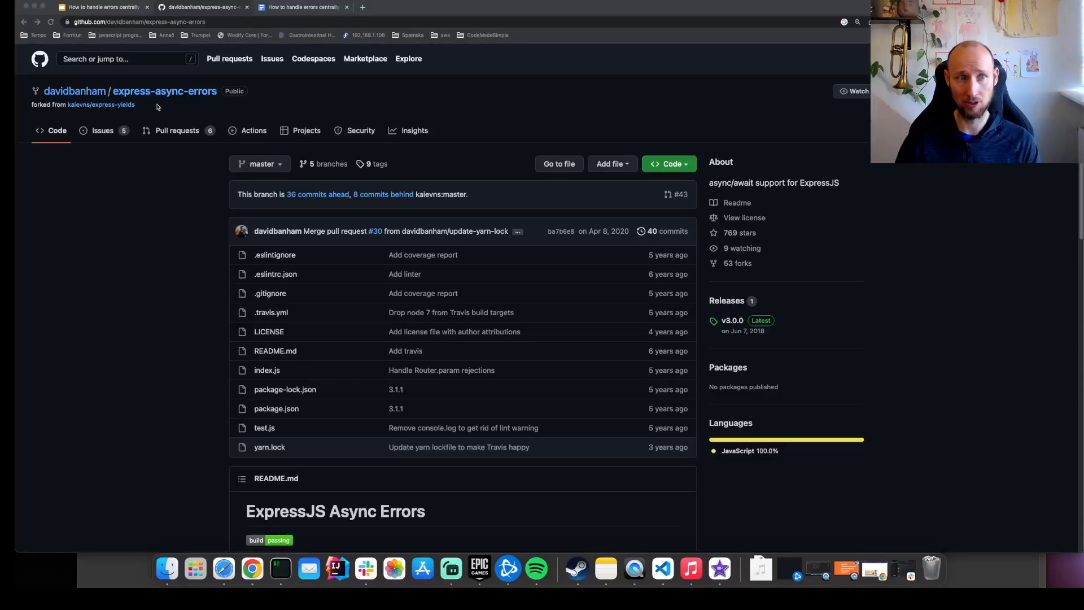
Step: Pick out the express-async-errors npm install command and require line from the README
scroll("down", 3)
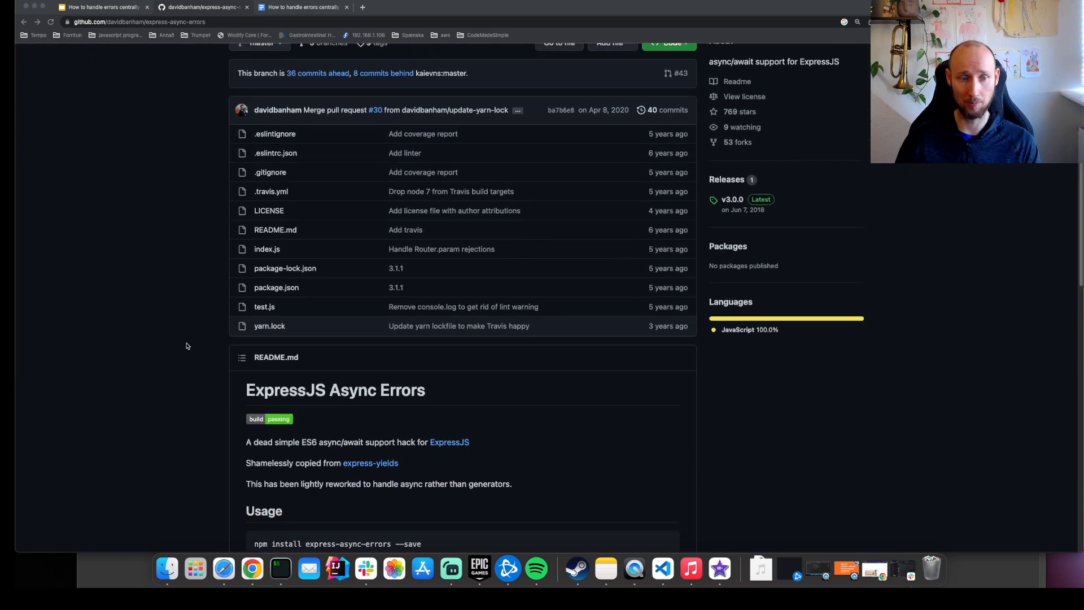
scroll("down", 3)
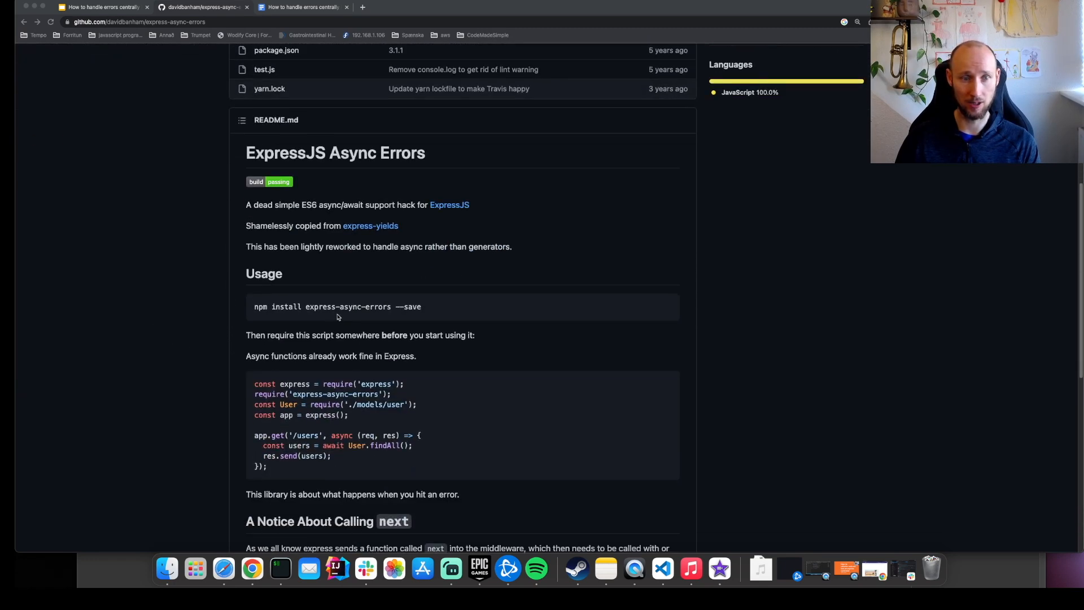
left_click_drag(275, 306, 421, 305)
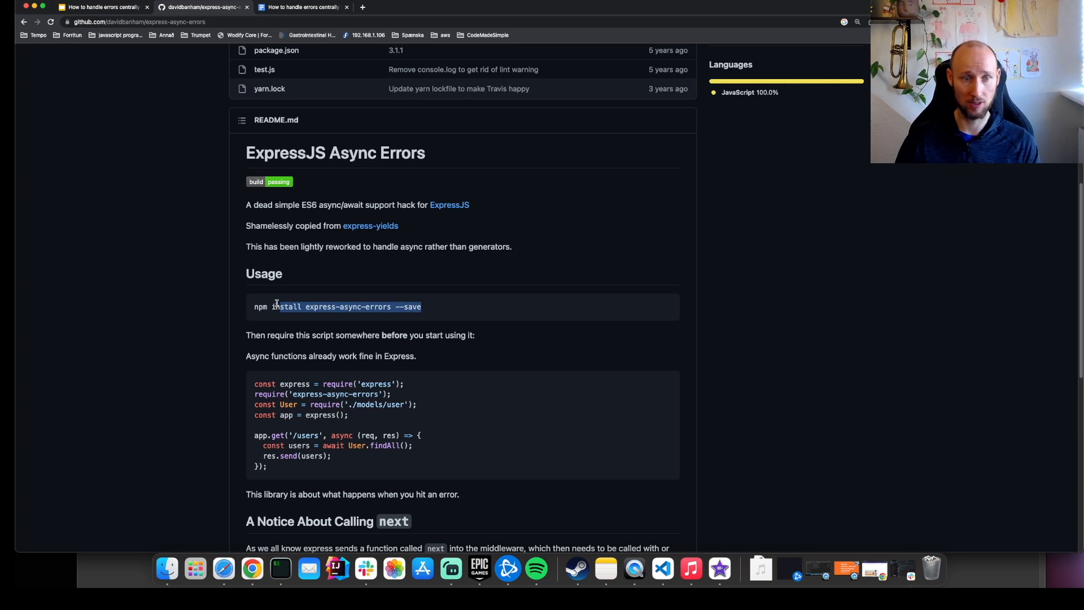
triple_click(336, 306)
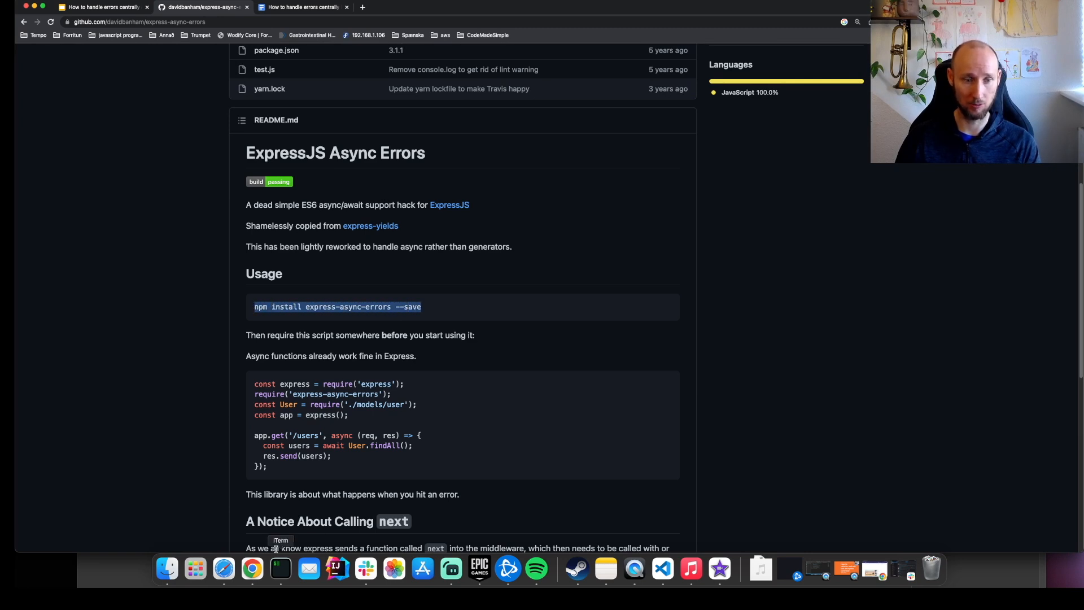
left_click(280, 568)
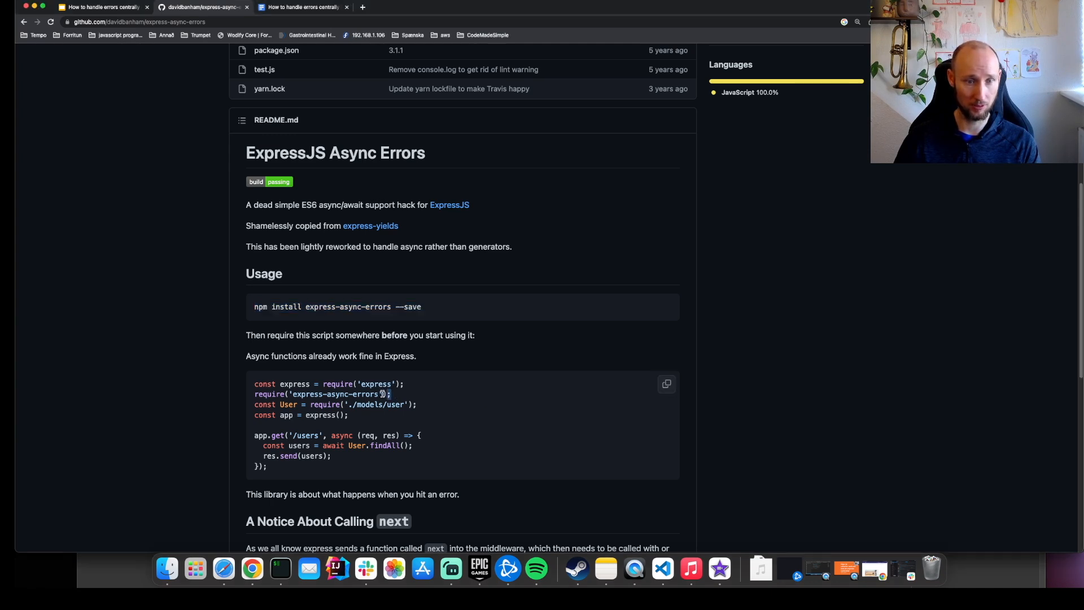
triple_click(321, 394)
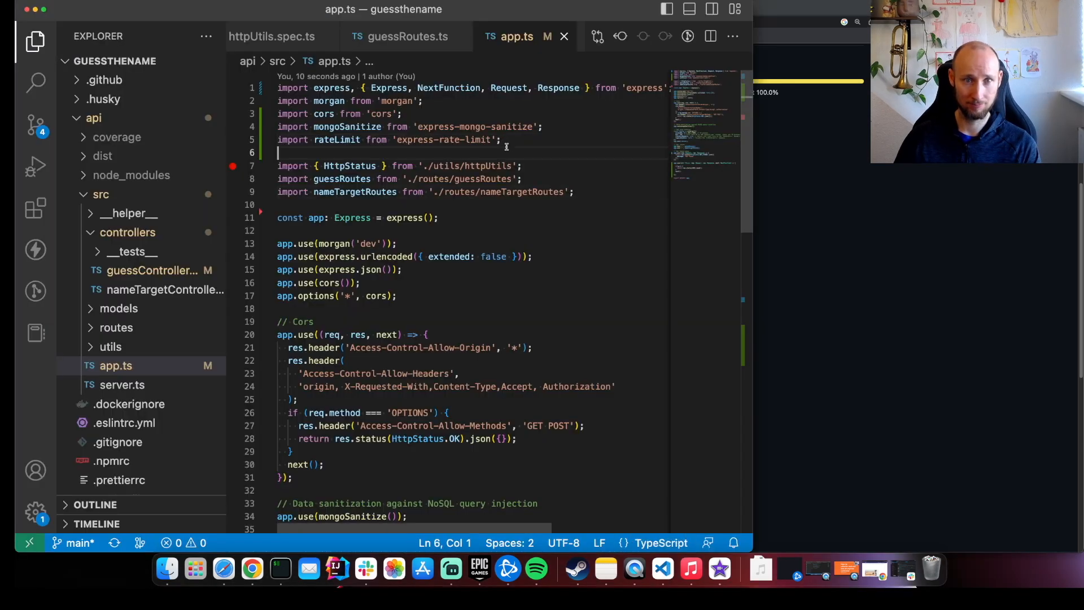
Step: Add import 'express-async-errors'; to app.ts's imports
type("import 'express-async-errors';")
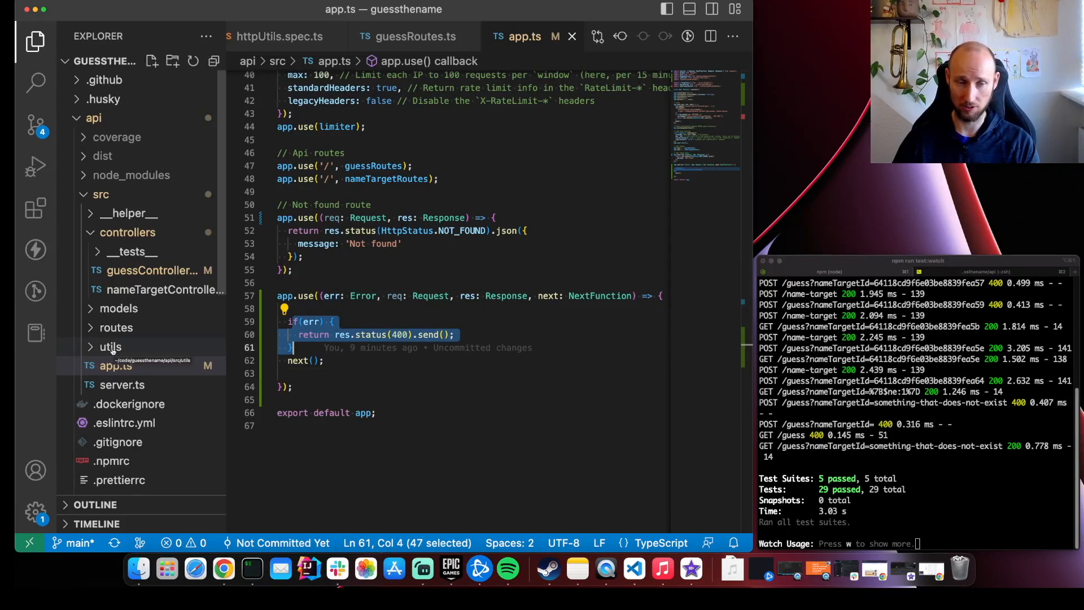
Step: Create utils/errors.ts with HttpError extending Error, assigning statusCode in its constructor
left_click(110, 346)
type("export class HttpError extnds E")
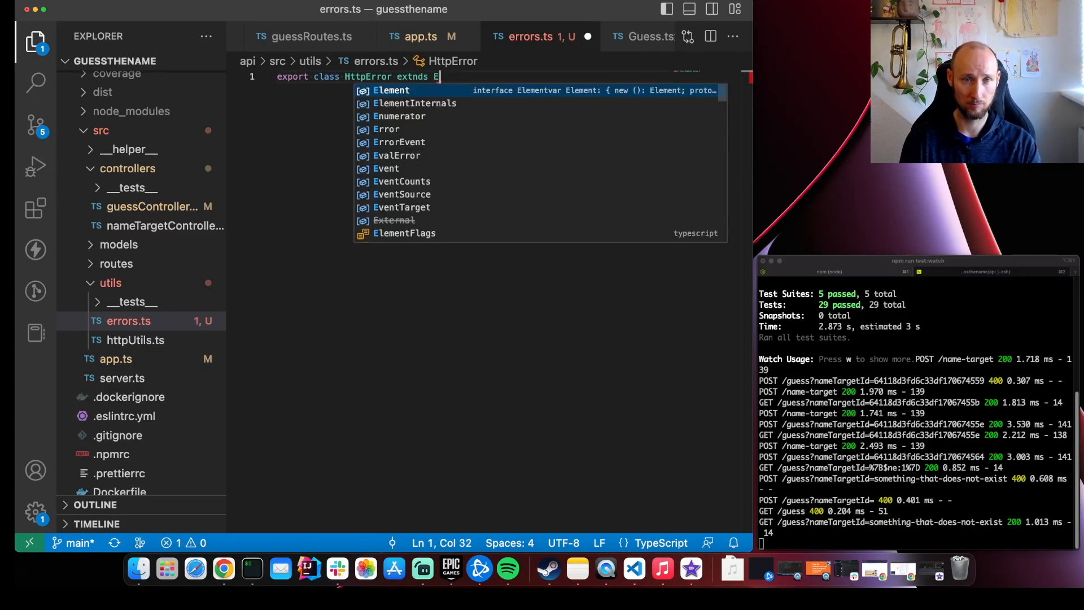
type("constructor(statusCode: number) {")
type("statusCode = statusCode;")
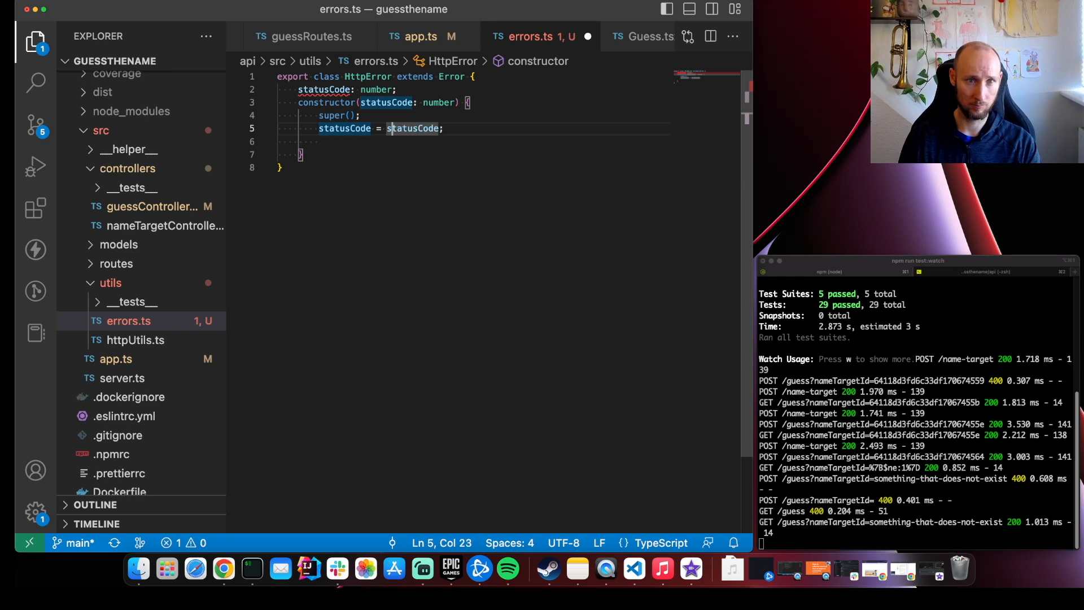
type("this.")
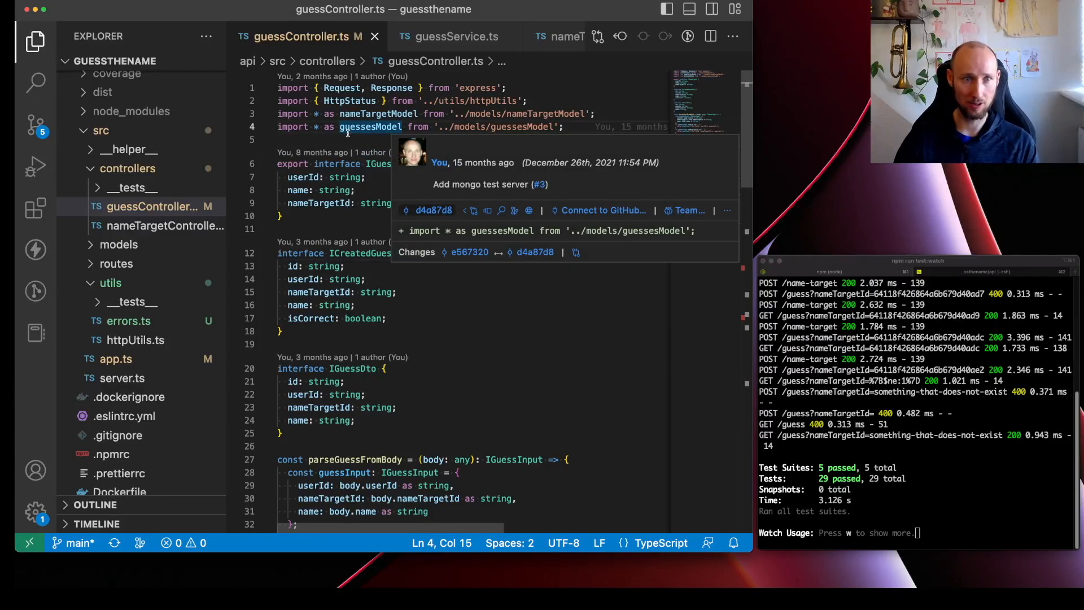
Step: Import HttpError in guessController.ts, throw it for userId, and add a message parameter
type("import {HttpError} from '../utils/errors';")
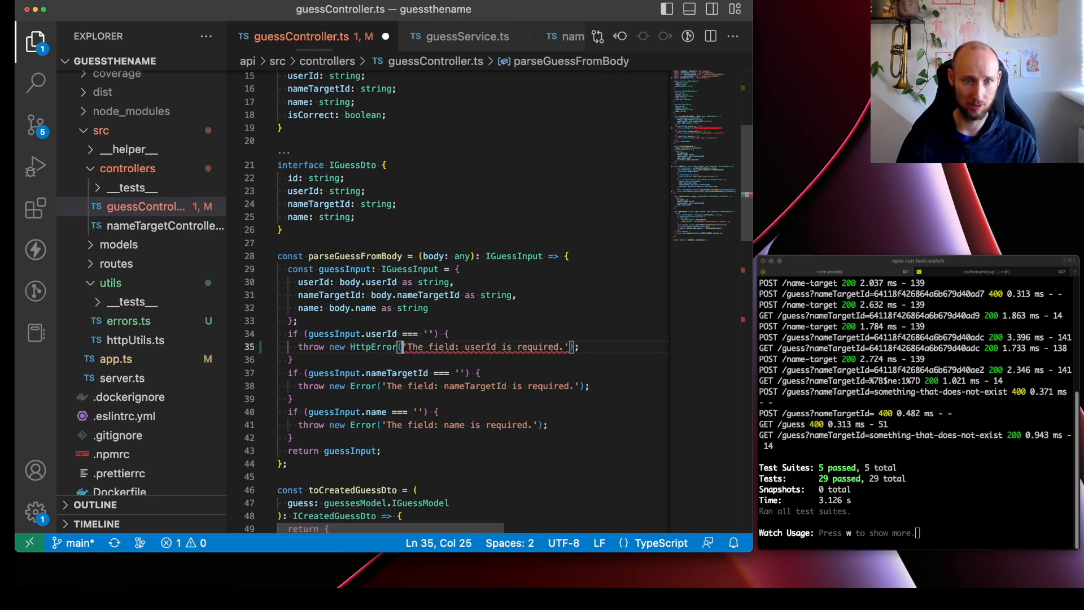
type("Https")
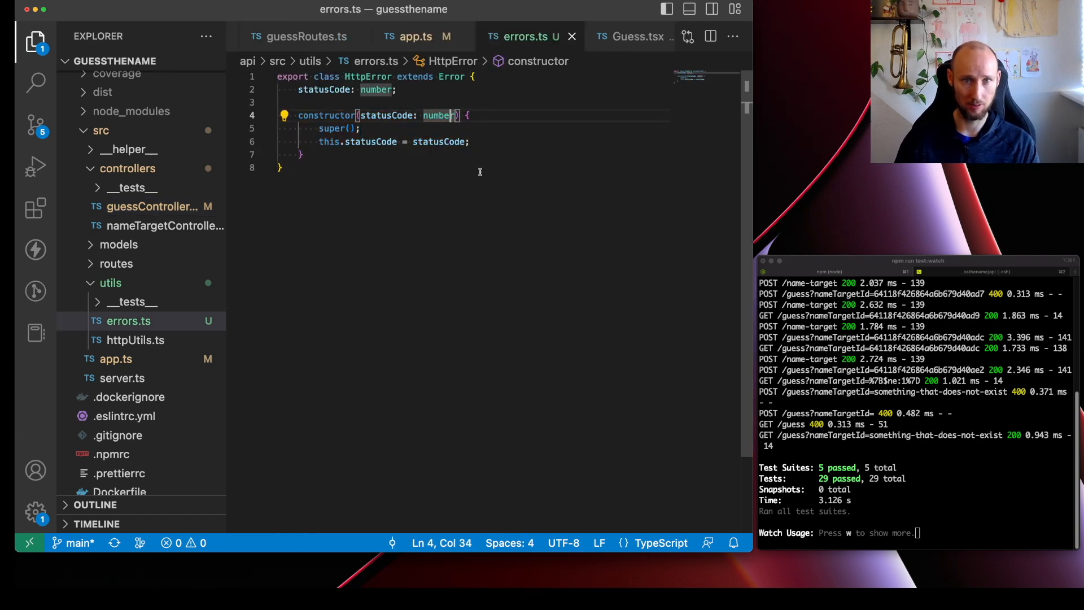
type(", messatge")
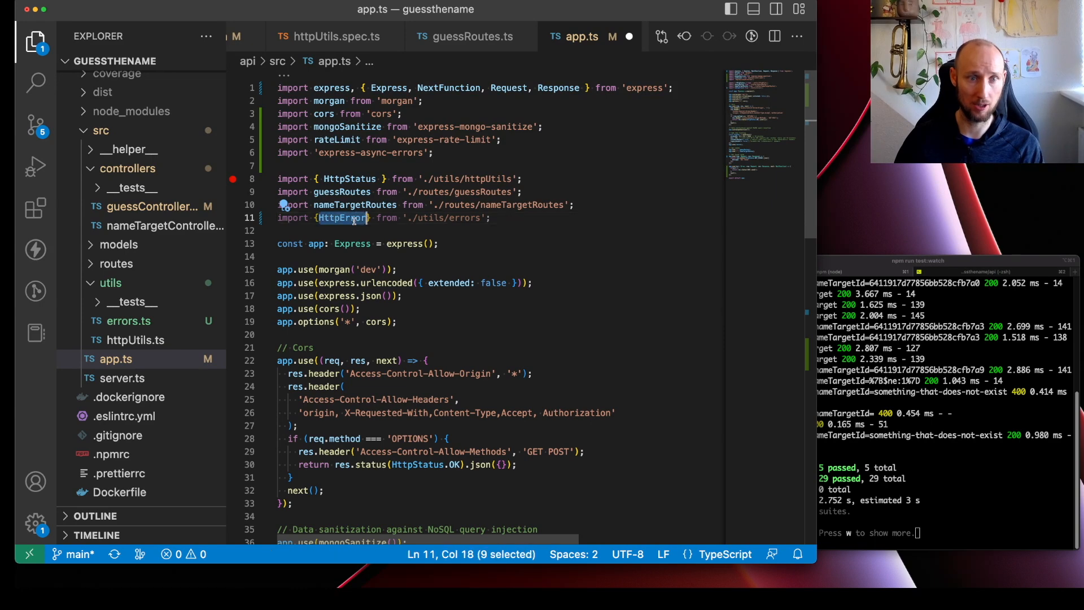
Step: Type err as HttpError and respond with res.status(err.statusCode) when statusCode exists
scroll("down", 3)
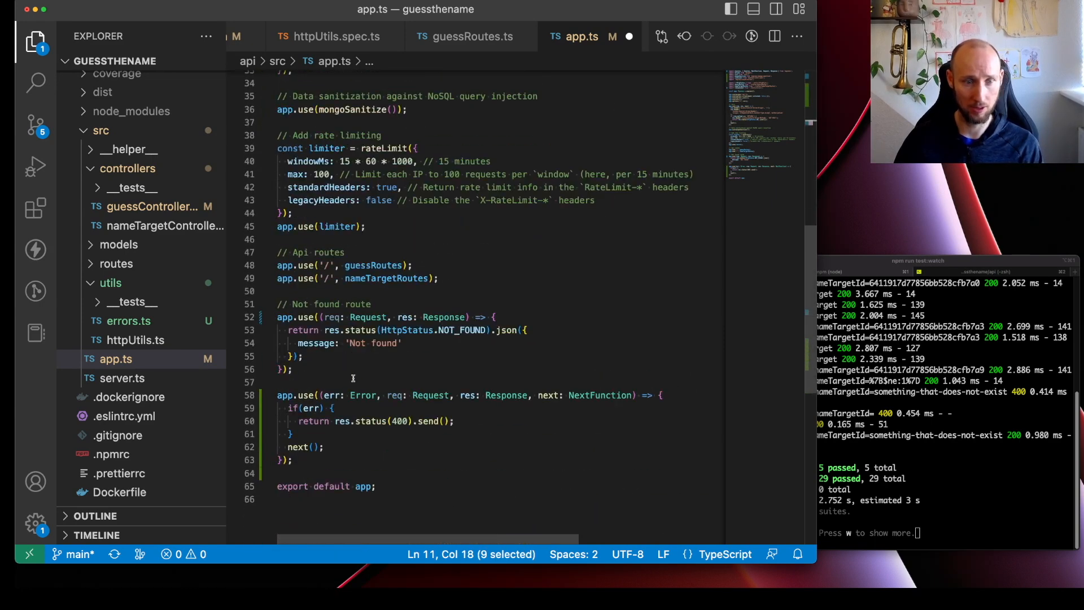
double_click(363, 395)
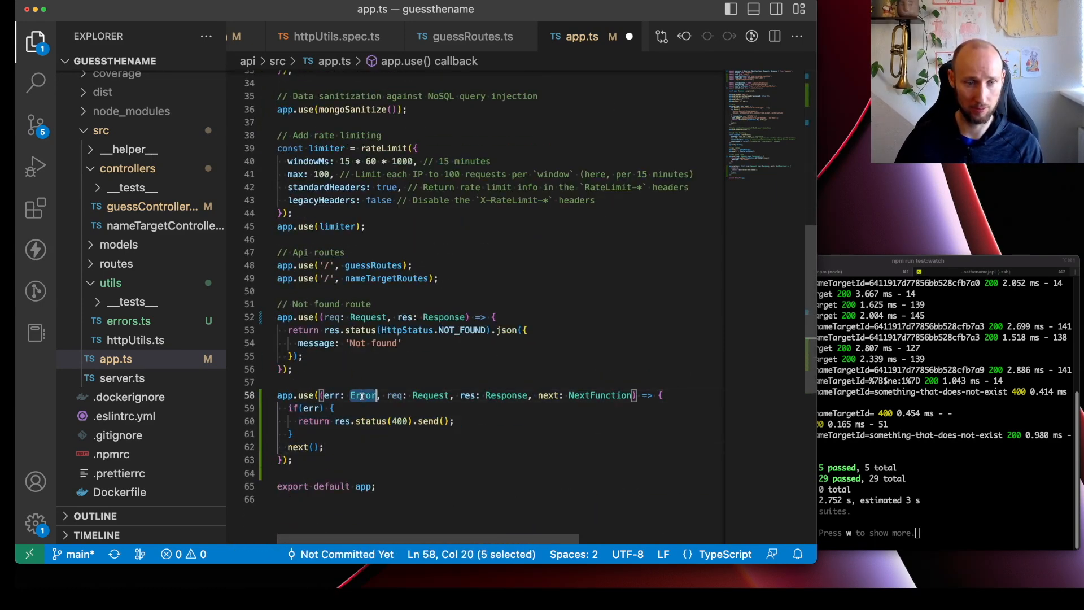
type("HttpError")
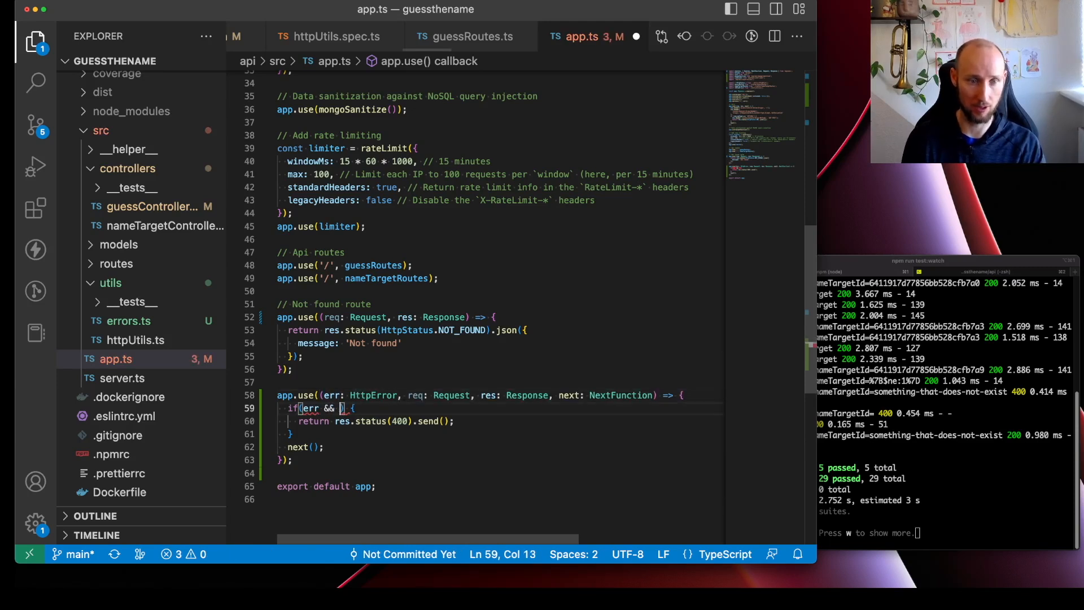
type("err.st")
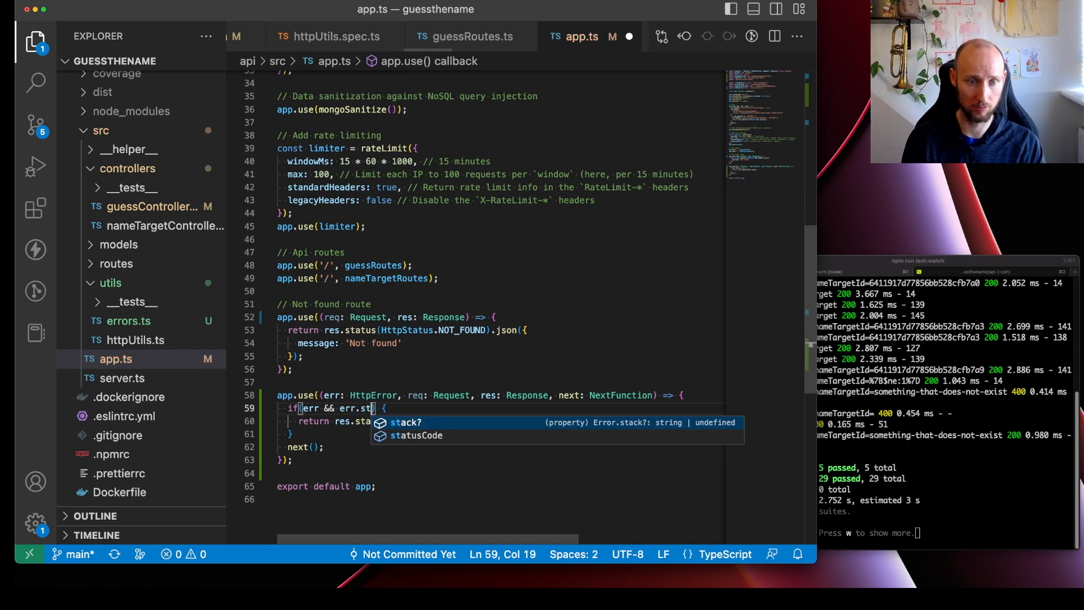
type("statusCode")
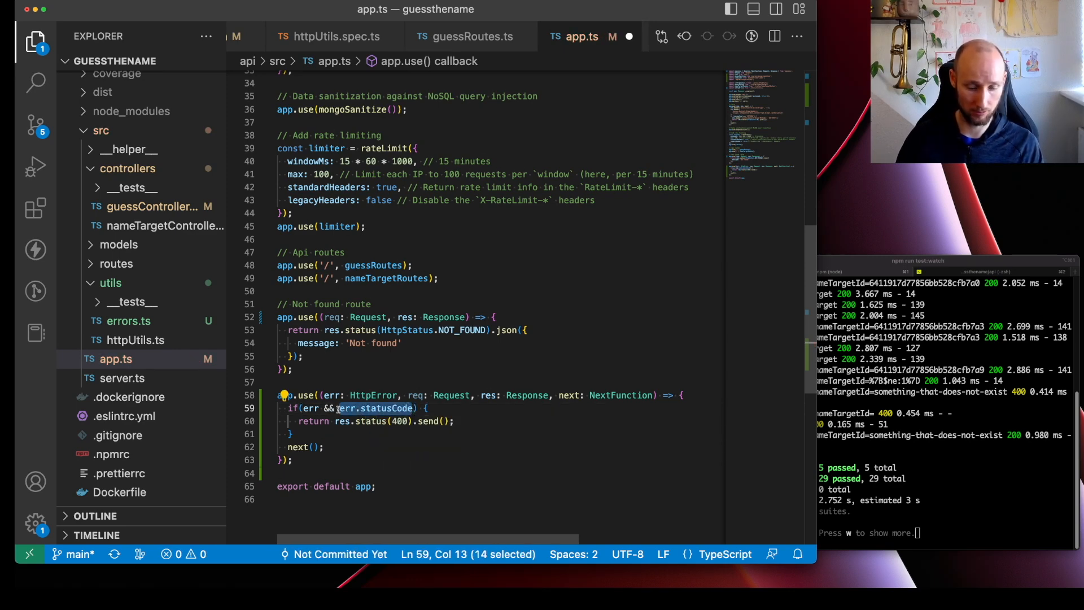
type("err.statusCode")
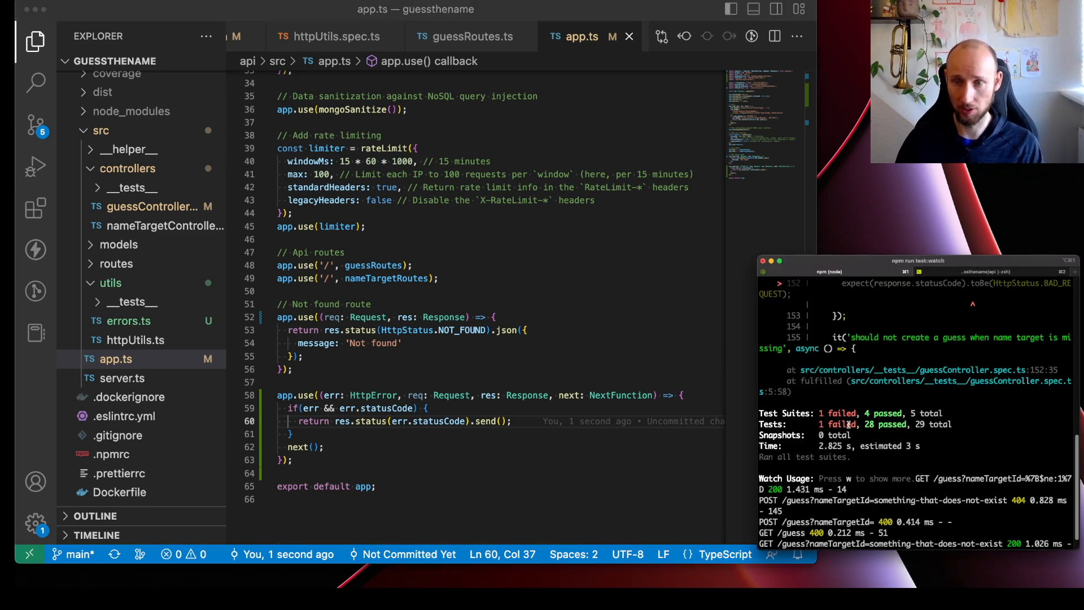
Step: In guessController.ts addGuess, select the Error thrown for a missing name target
left_click(151, 206)
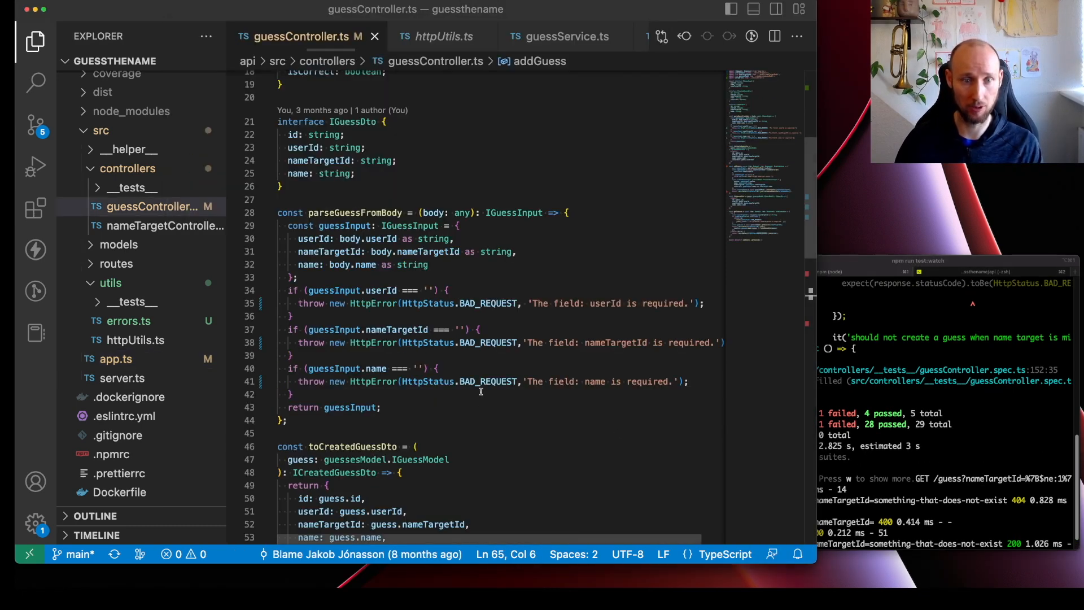
scroll("down", 3)
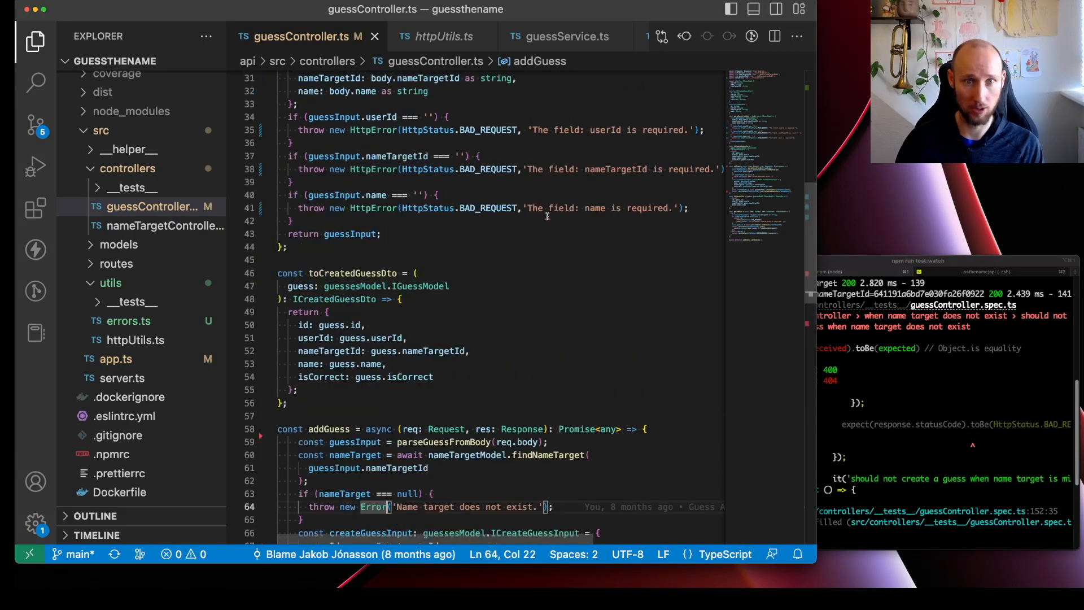
double_click(427, 207)
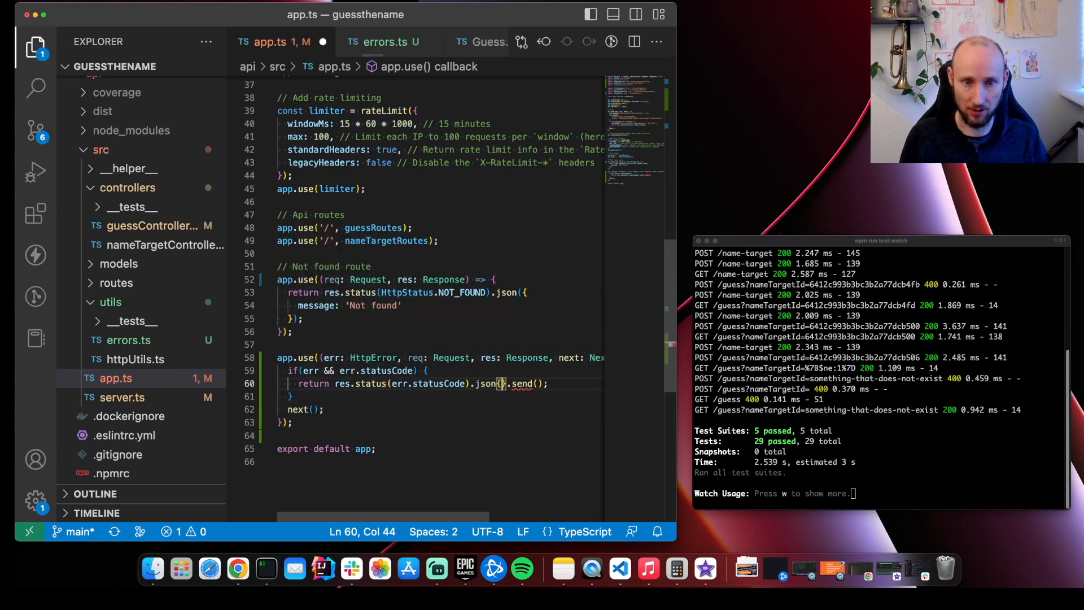
Step: Make app.ts's error middleware respond with res.status(err.statusCode).json(err)
type("err")
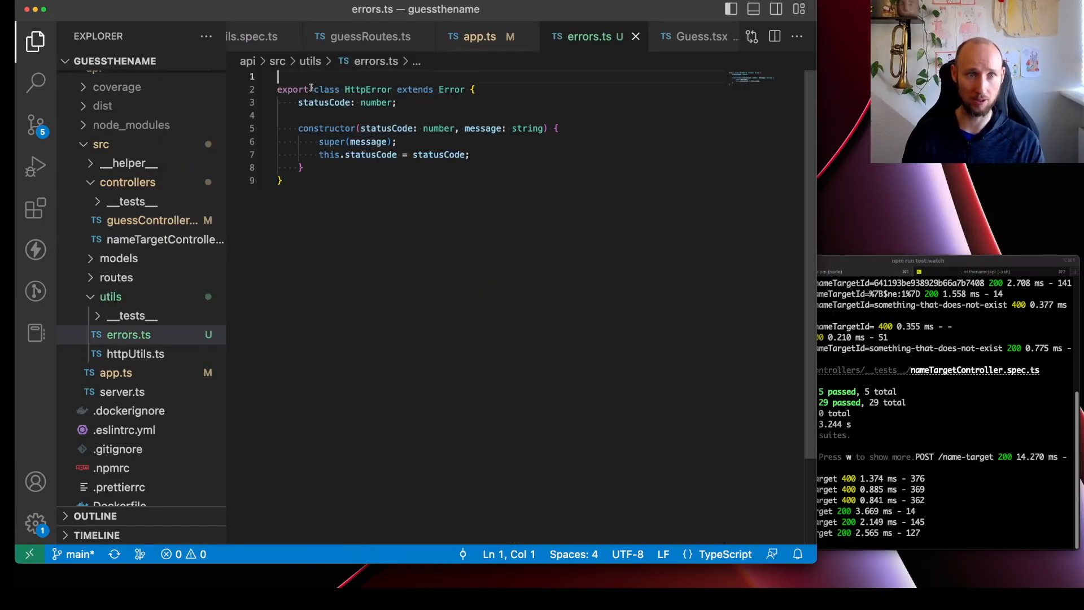
Step: Import HttpStatus in errors.ts and add badRequest(message) returning new HttpError(HttpStatus.BAD_REQUEST, message)
type("import { HttpStatus } from '../utils/httpUtils';")
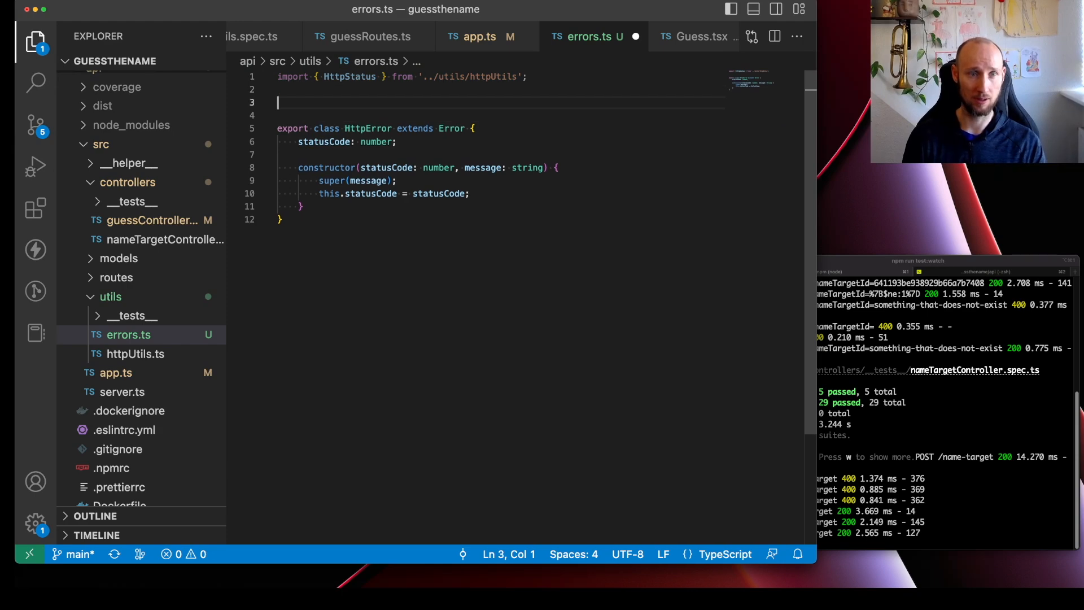
type("export const bad")
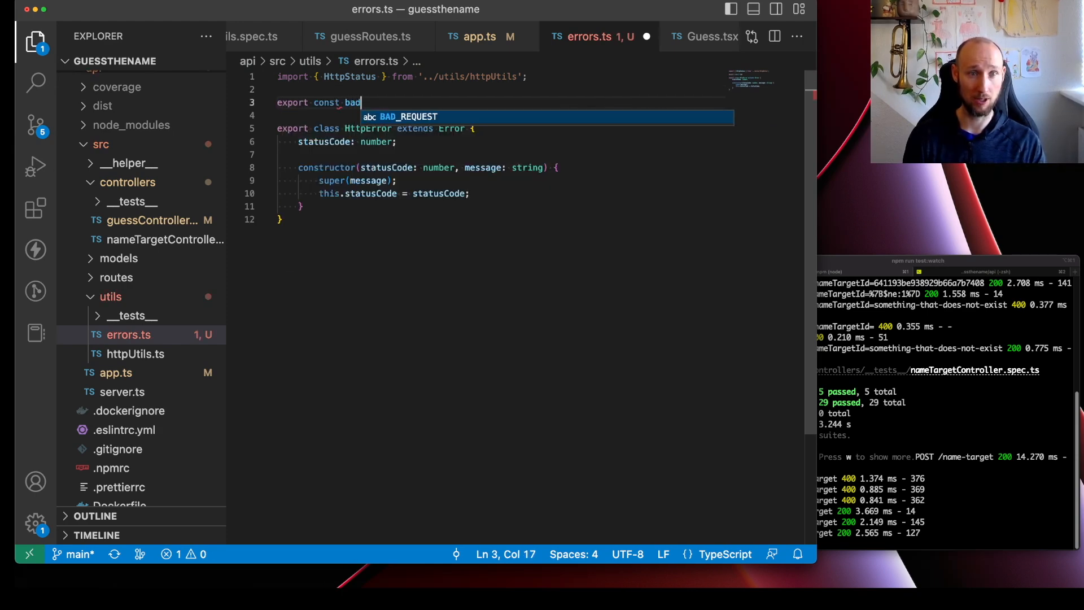
type("Request = () => {")
type("return")
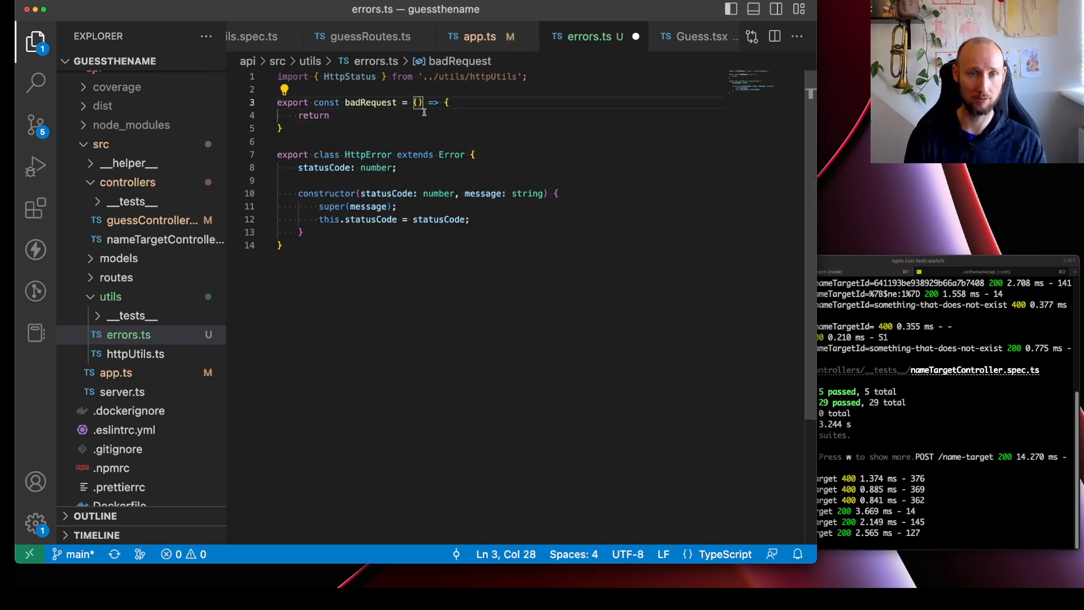
type("message: string")
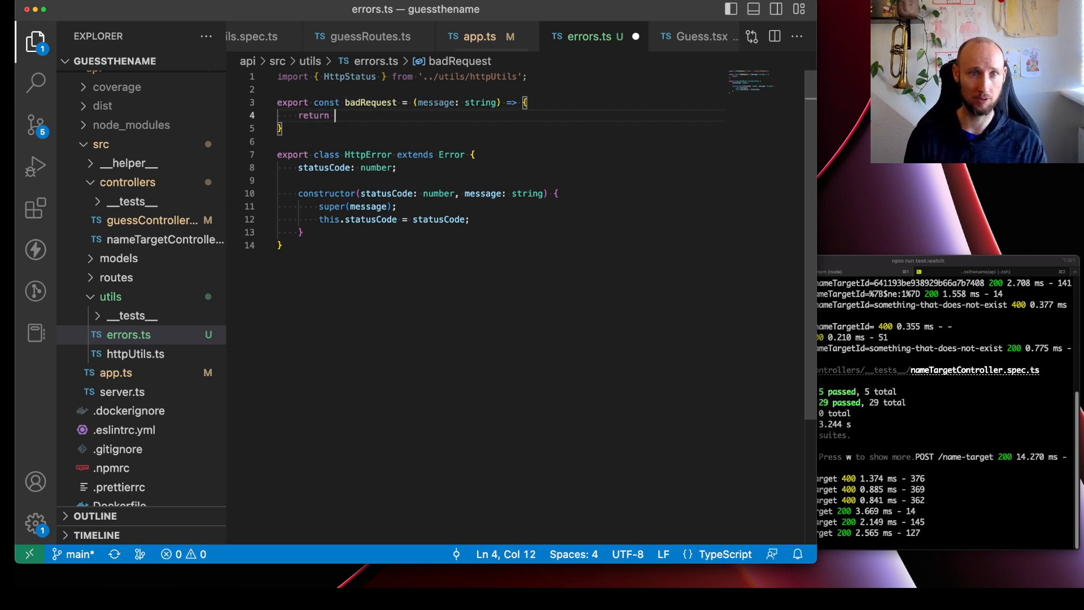
type("new HttpError")
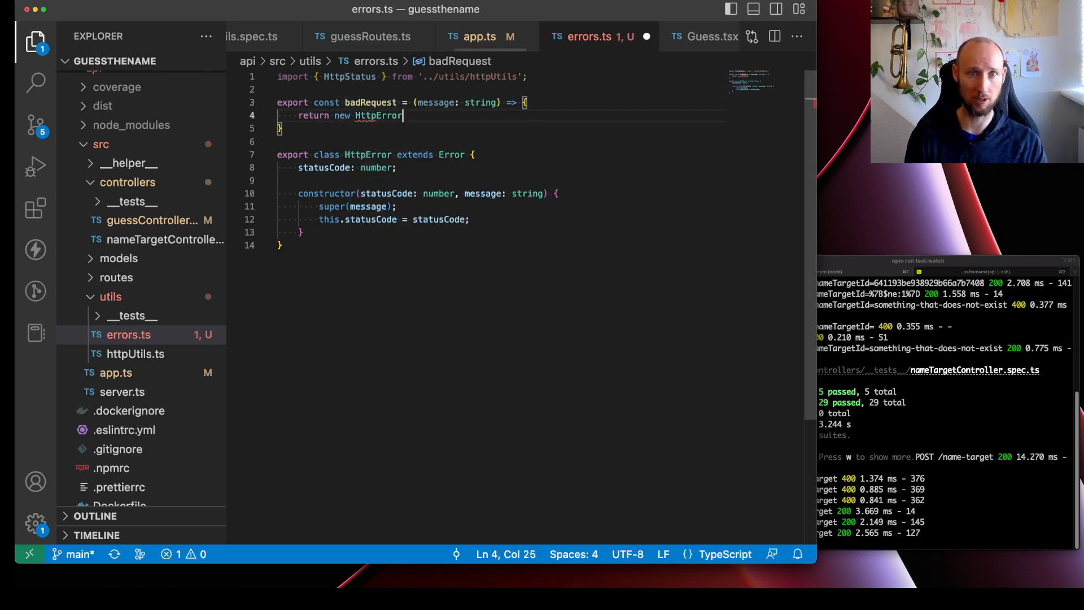
type("(Http")
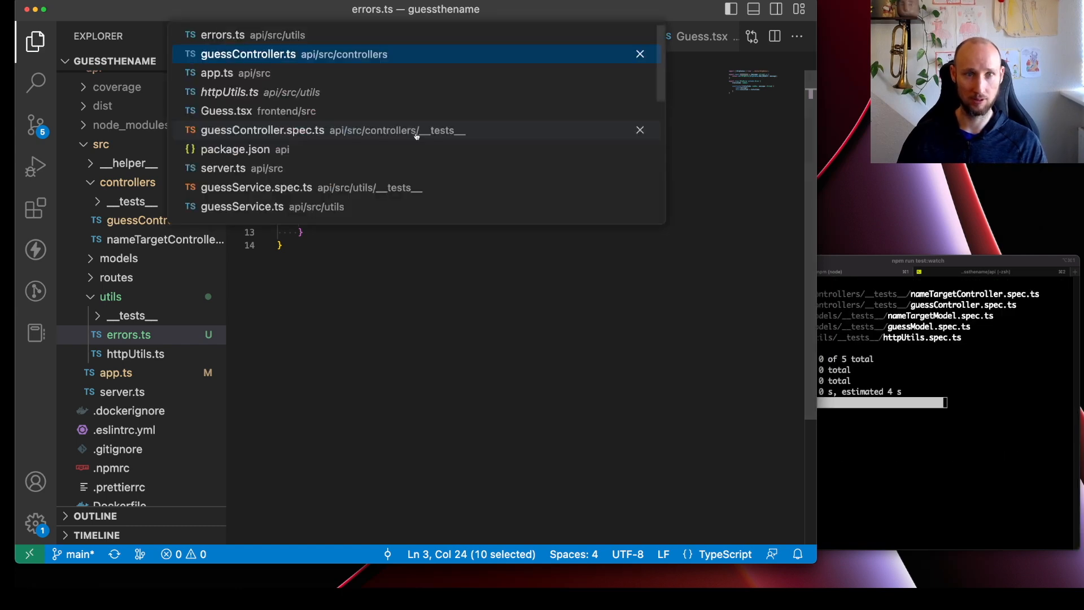
Step: In guessController.ts, replace the userId, nameTargetId and name HttpError throws with badRequest(...)
left_click(248, 54)
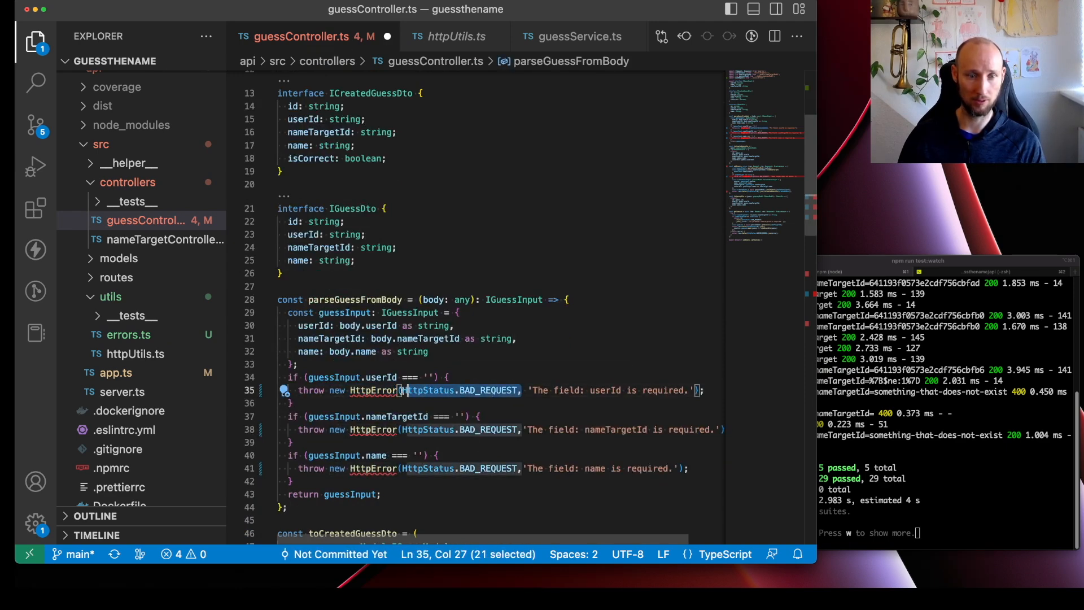
type("badRequest")
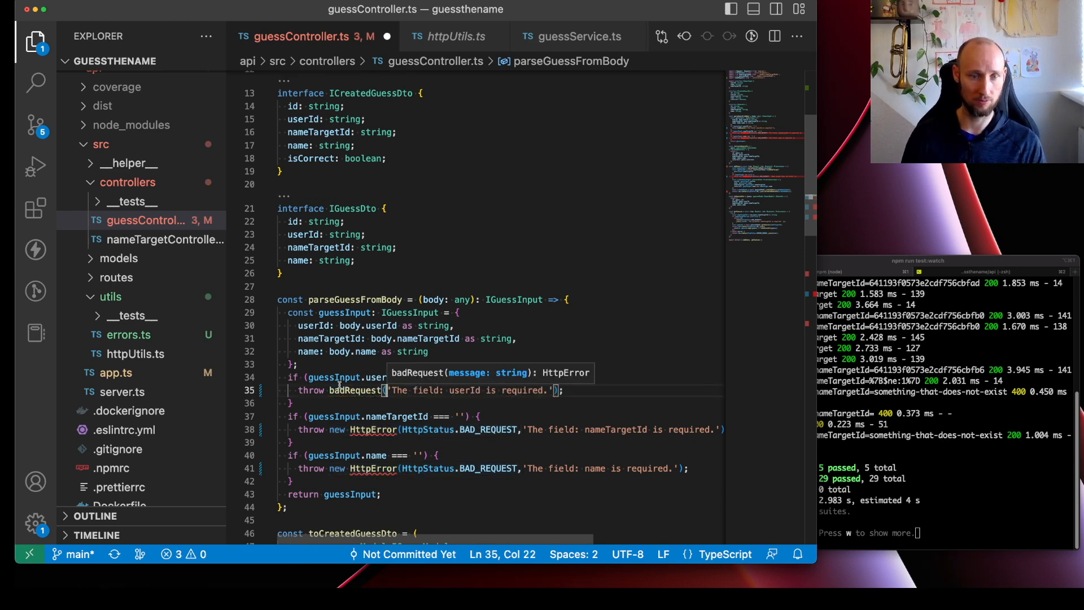
double_click(353, 390)
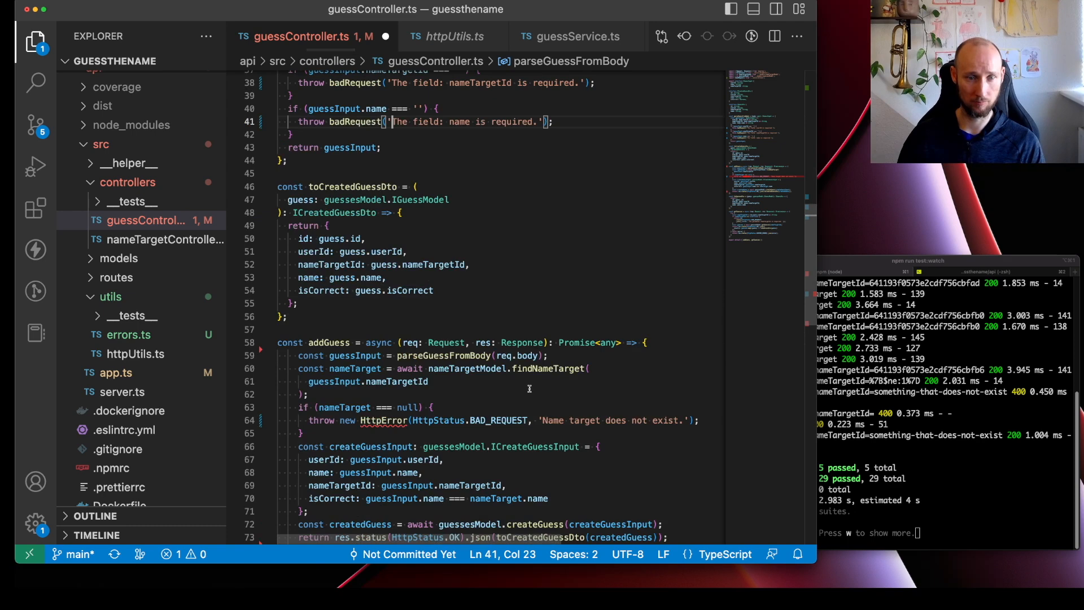
double_click(379, 420)
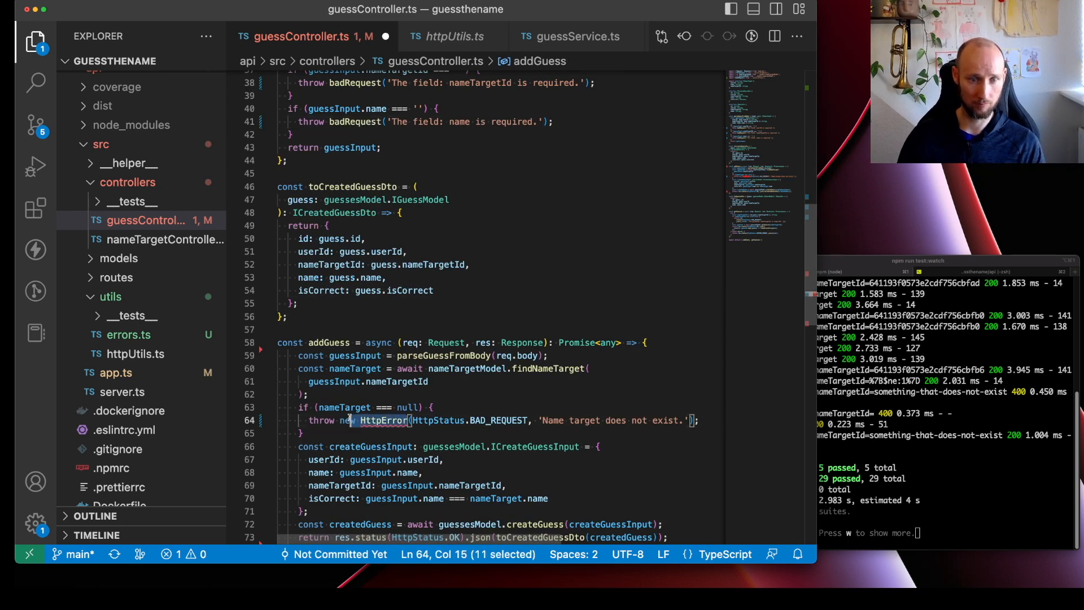